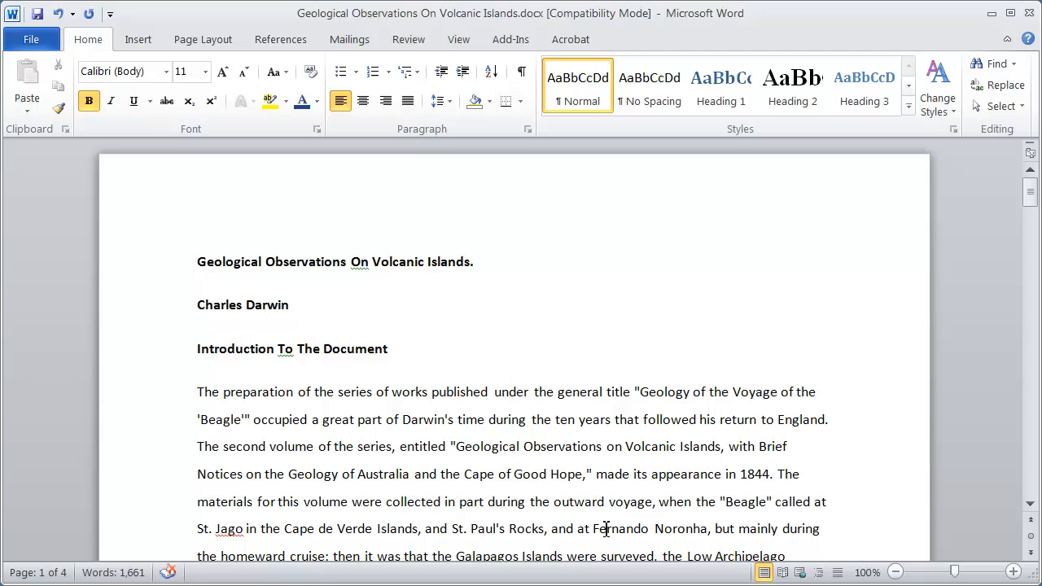
- Scroll through the document and place the cursor at the Introduction To The Document heading
click(388, 348)
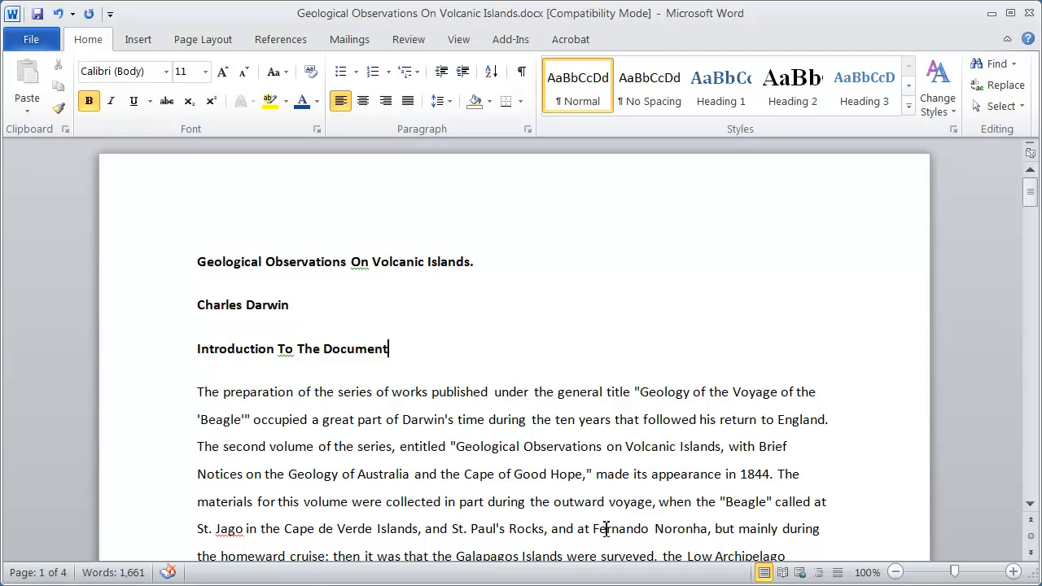
mouse_move(375, 413)
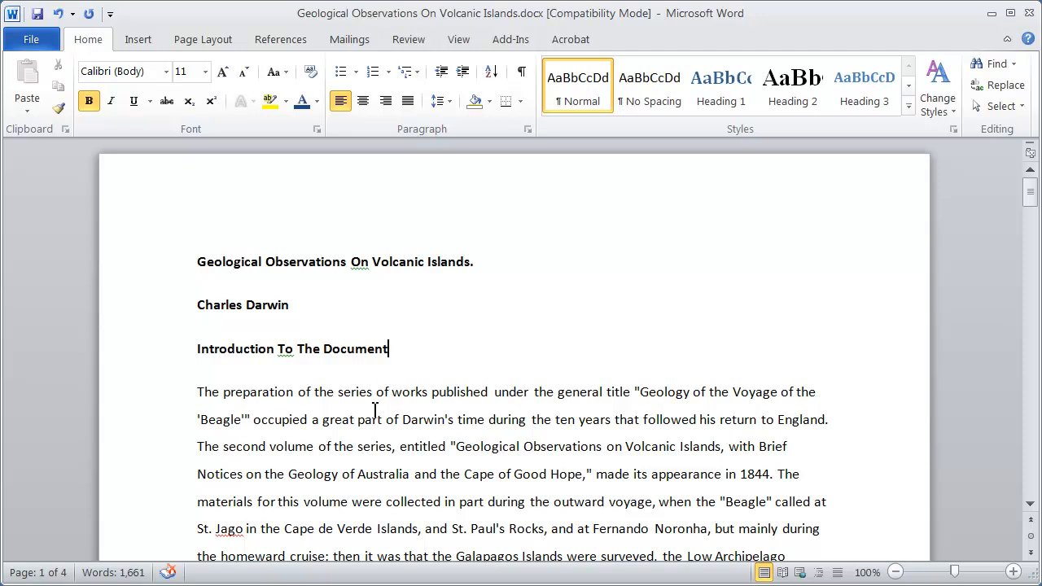
scroll(down, 3)
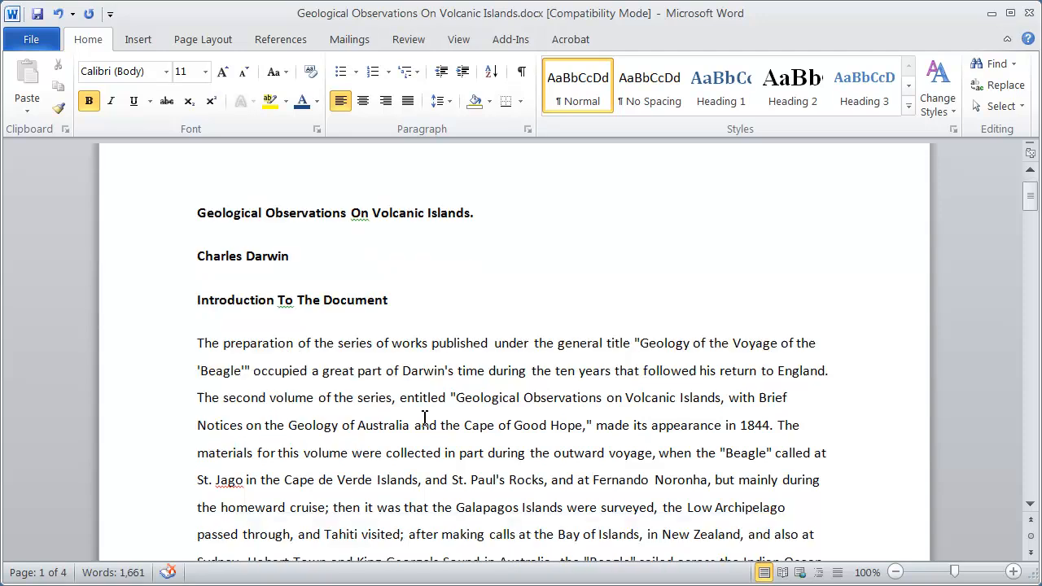
mouse_move(1021, 214)
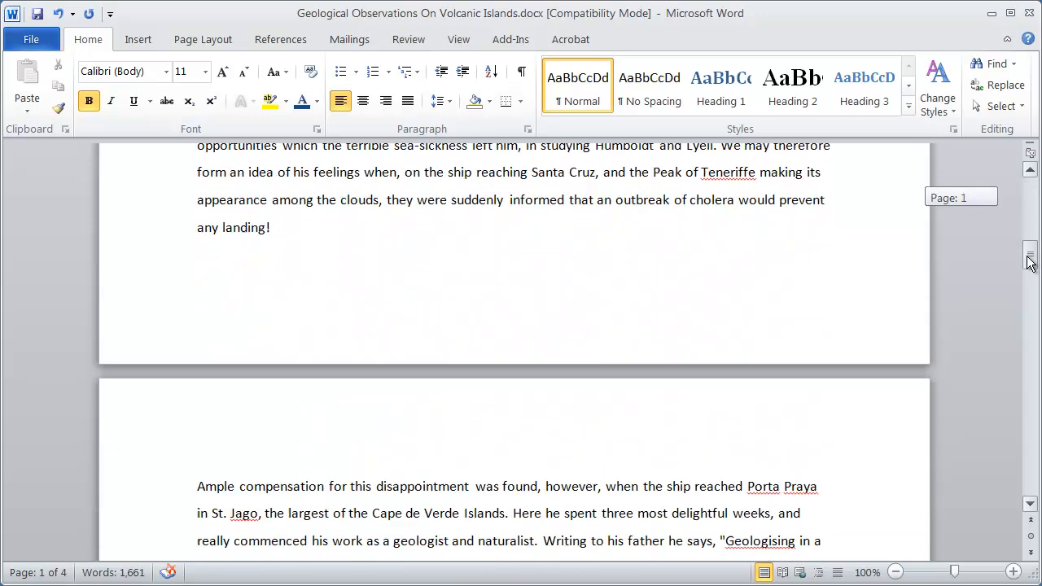
scroll(down, 3)
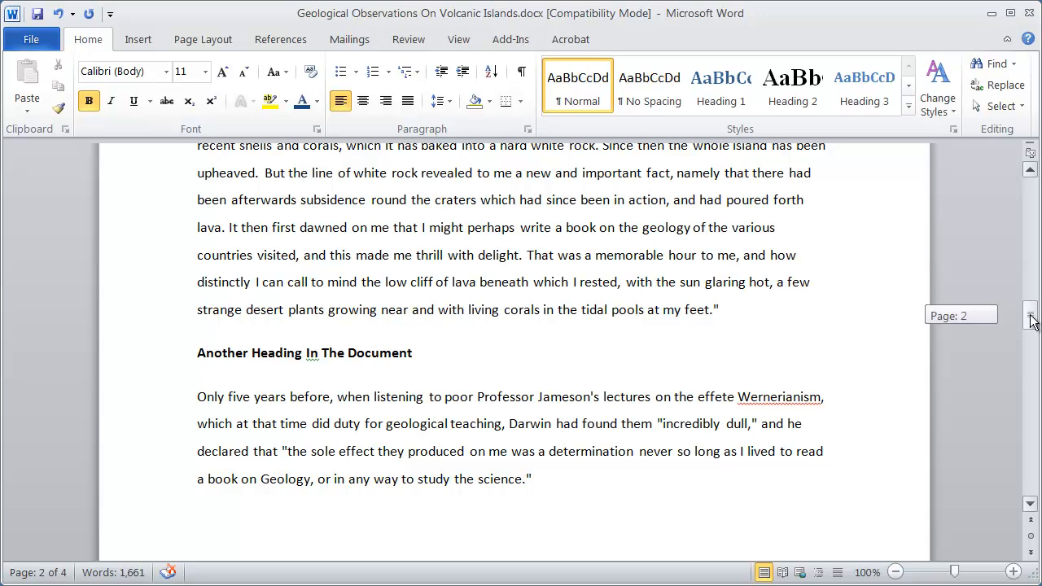
scroll(down, 3)
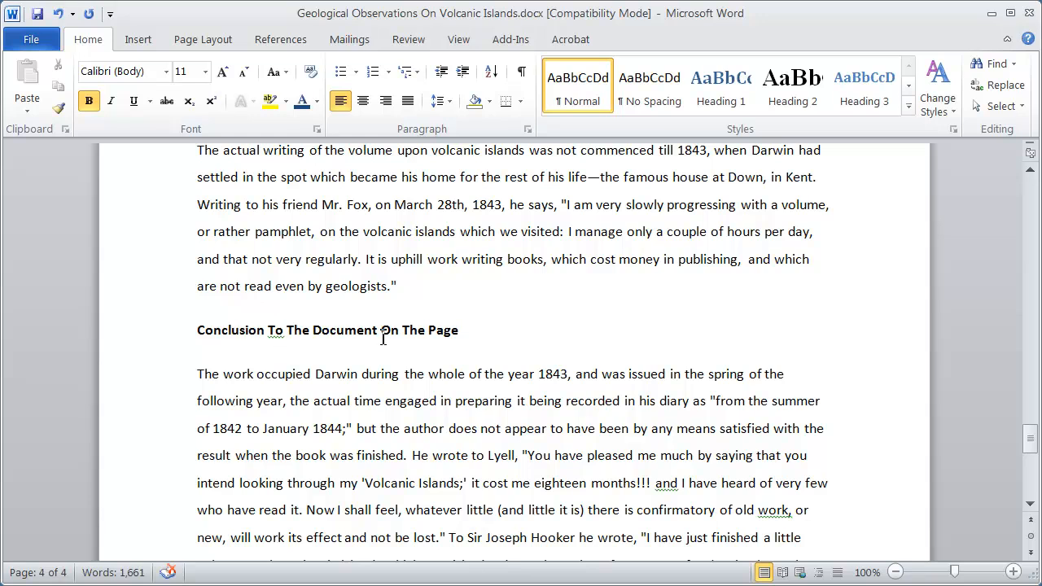
mouse_move(326, 306)
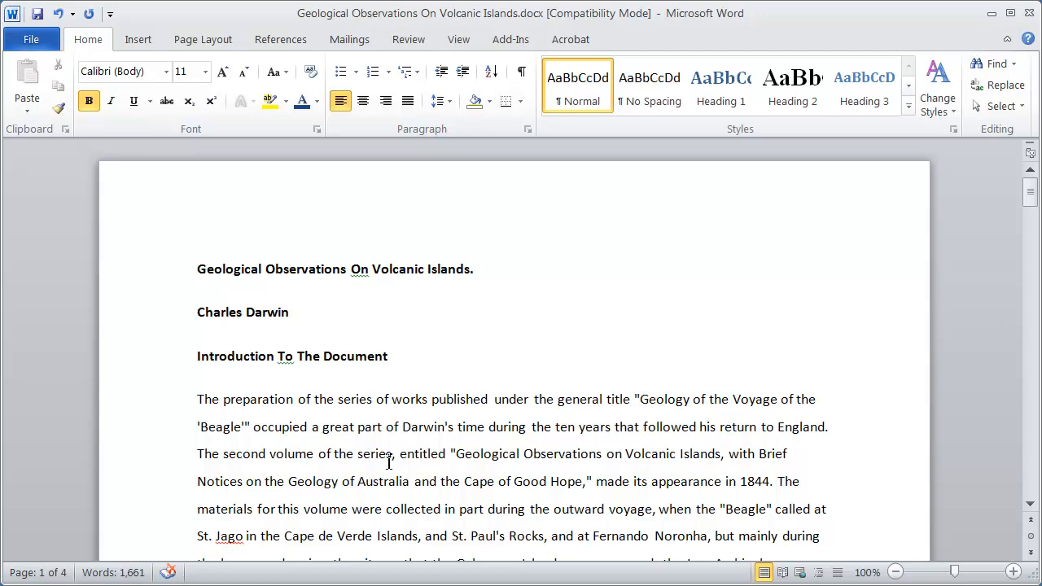
click(388, 355)
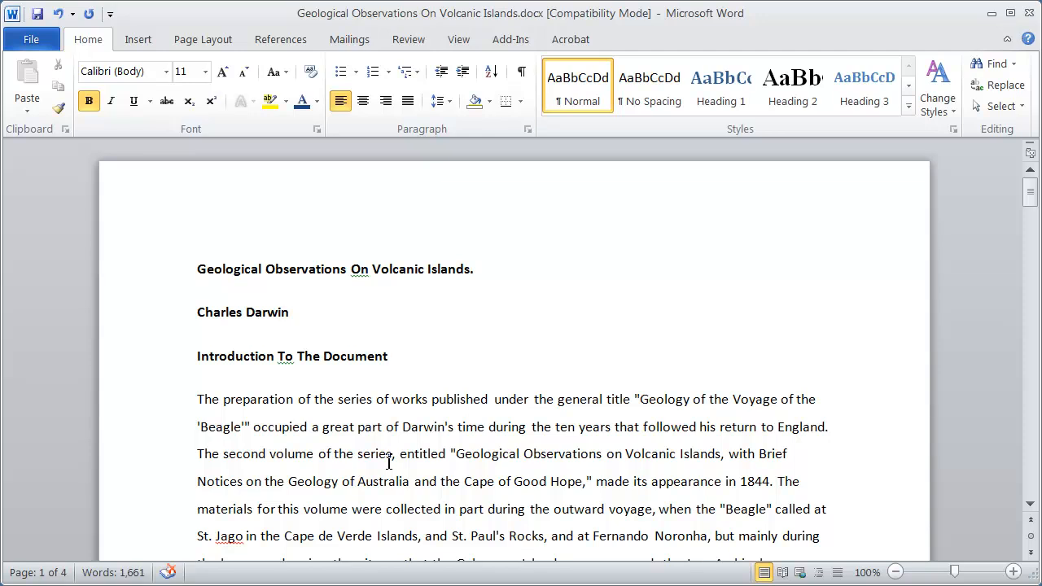
click(387, 357)
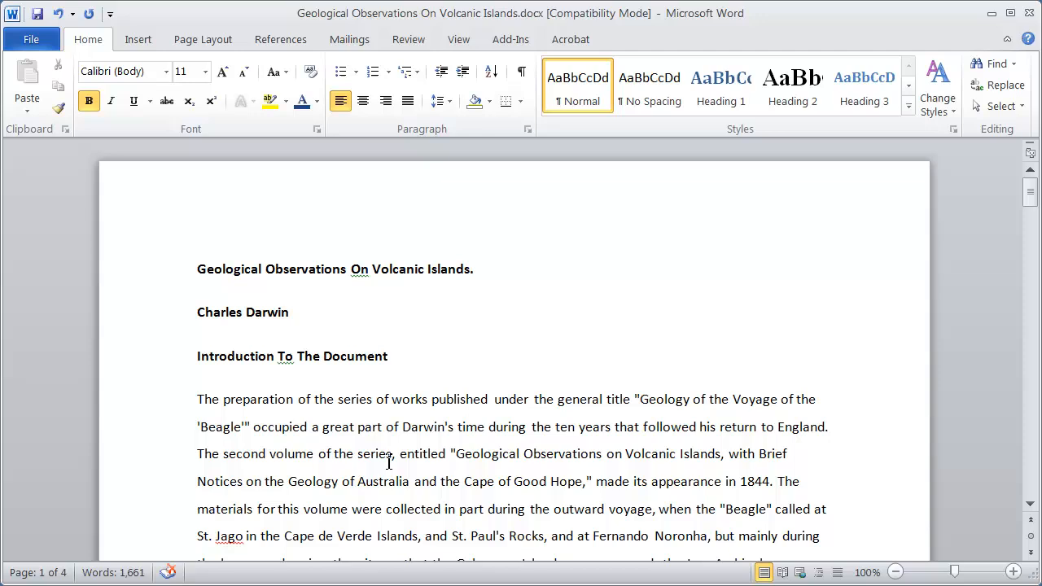
click(387, 355)
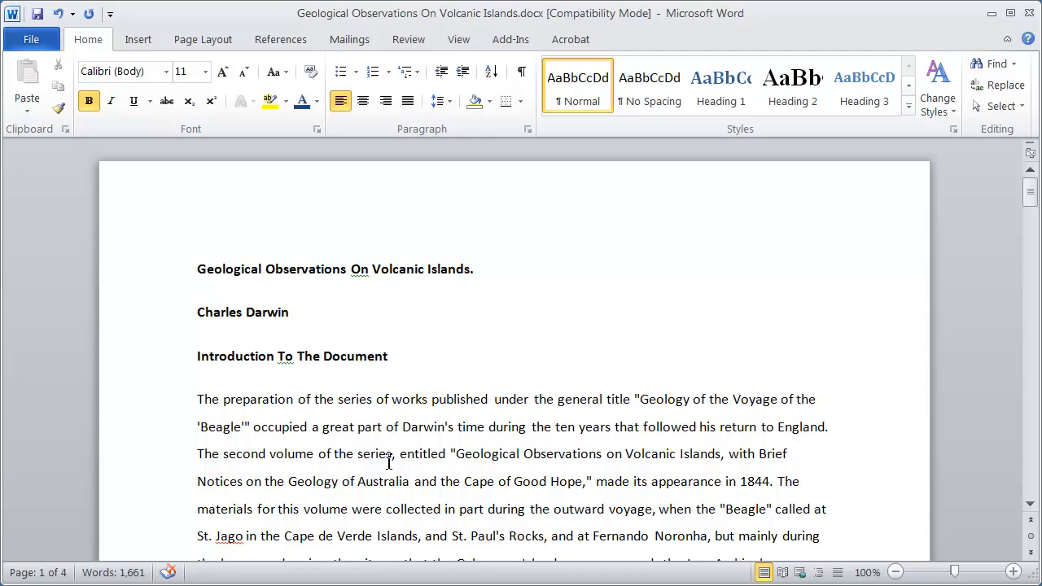
click(388, 355)
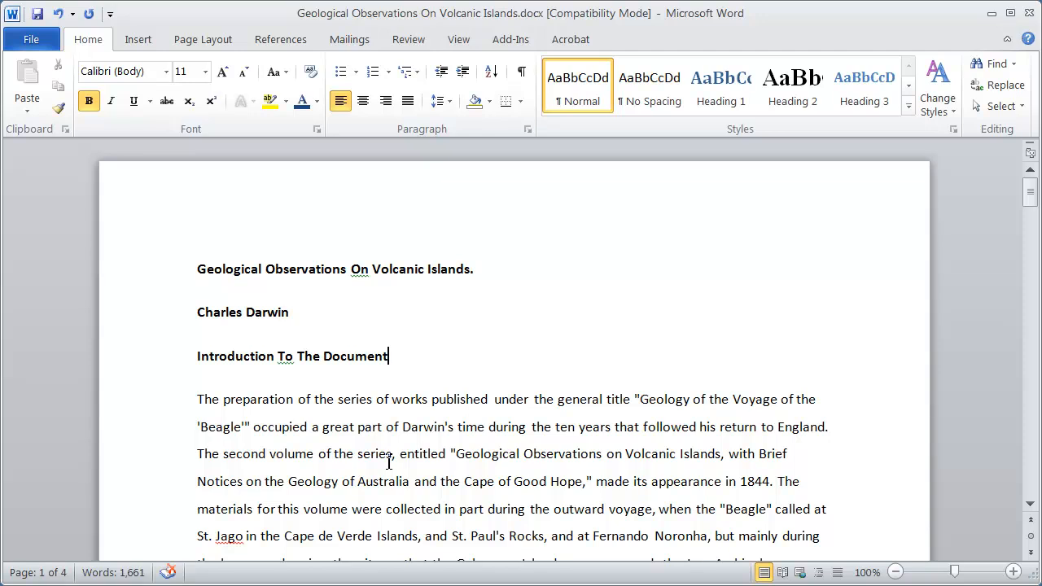
- Select the whole Introduction heading and set it to 14 point in dark blue
triple_click(291, 357)
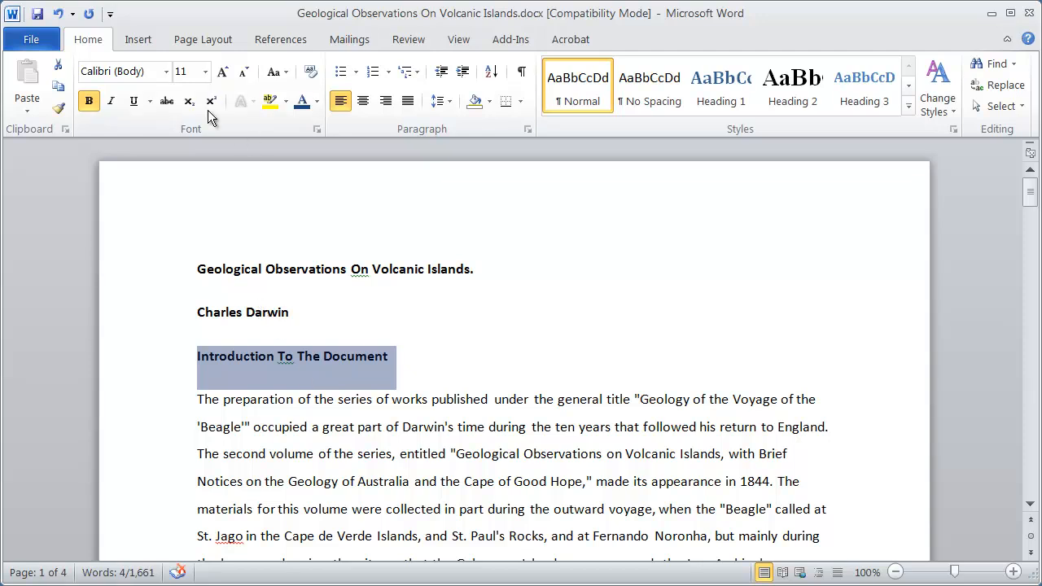
click(208, 72)
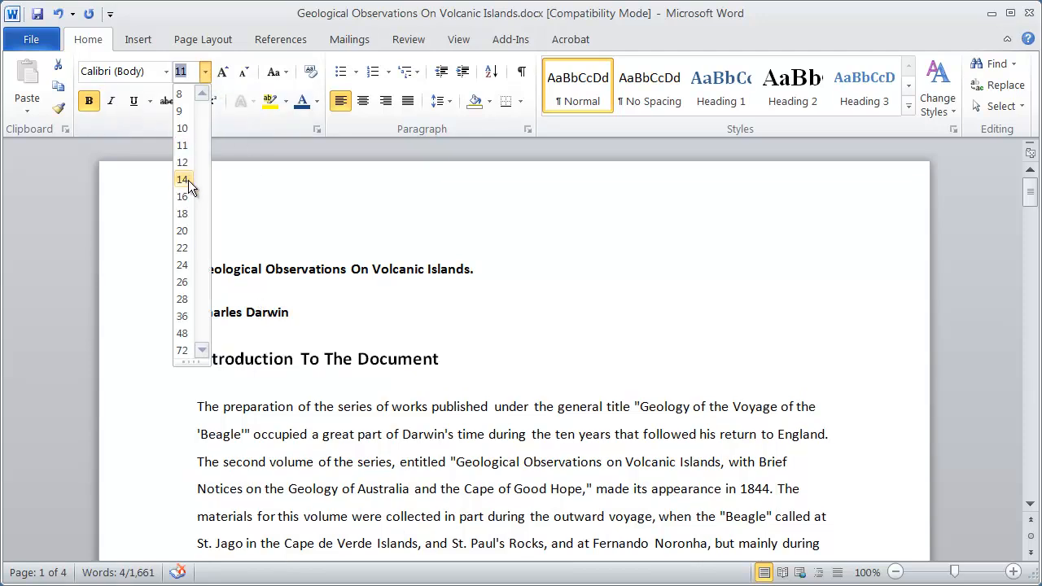
click(182, 179)
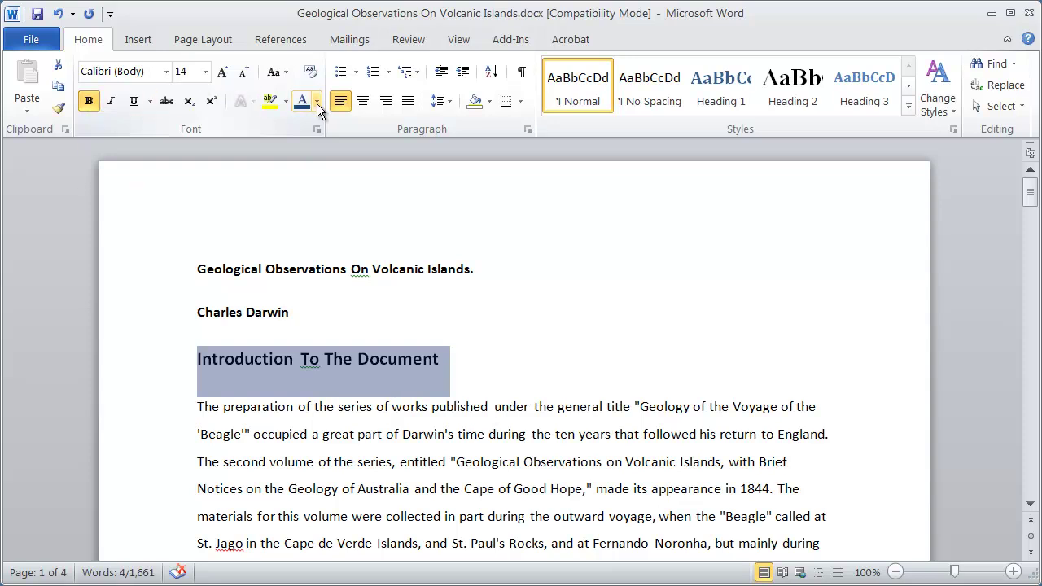
click(316, 101)
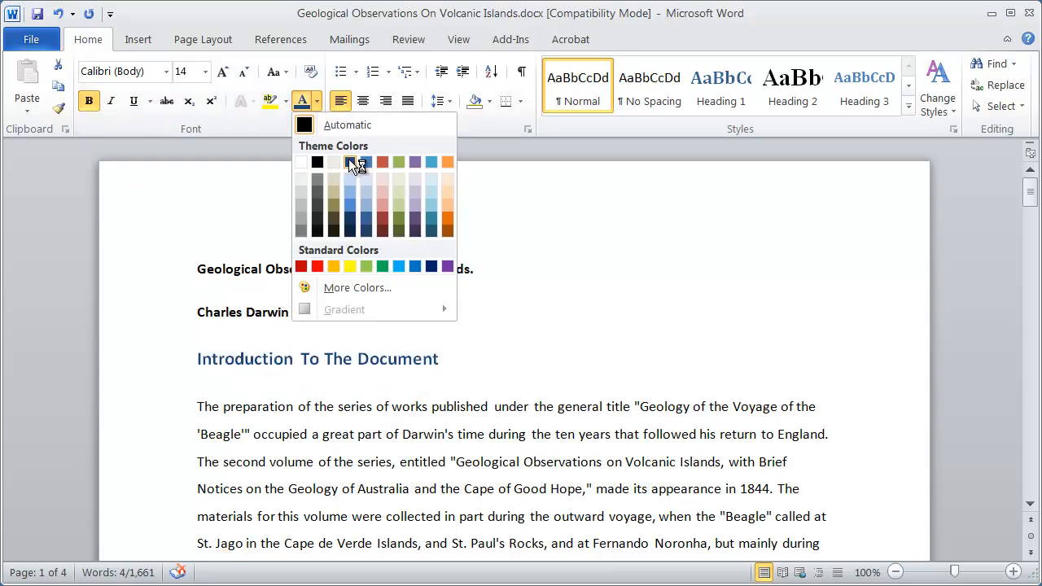
click(355, 163)
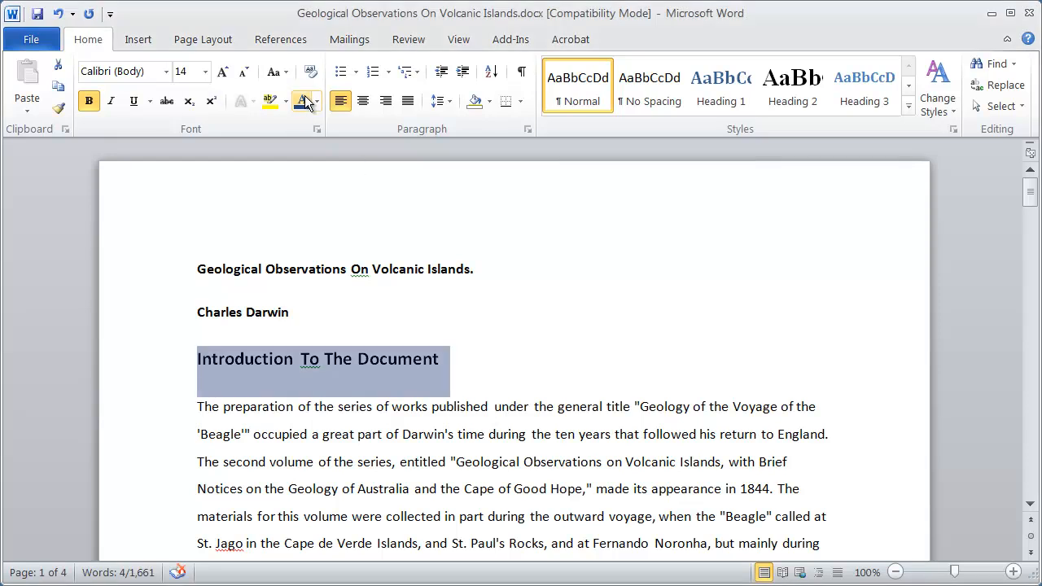
click(306, 101)
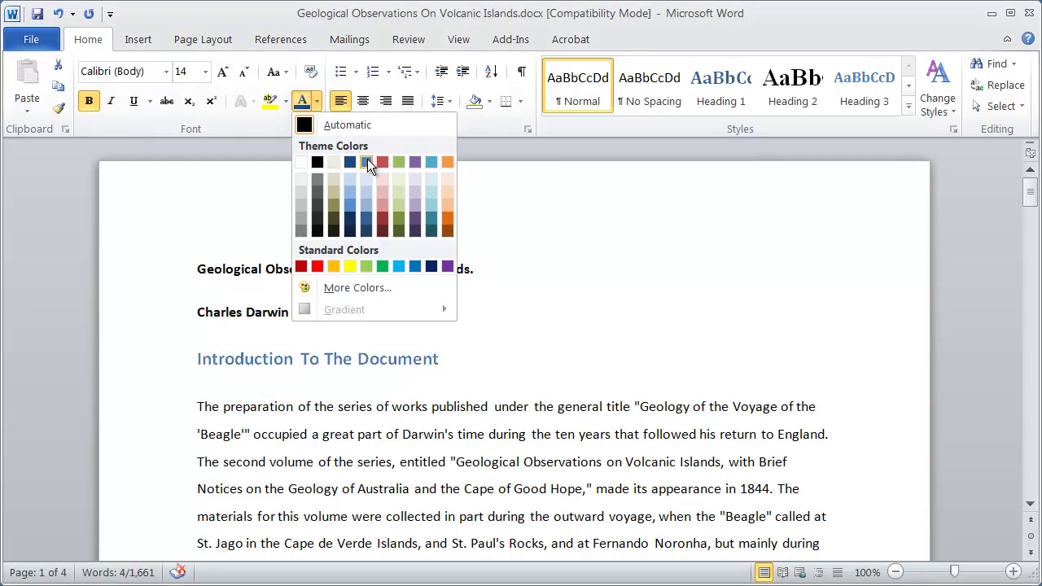
click(368, 161)
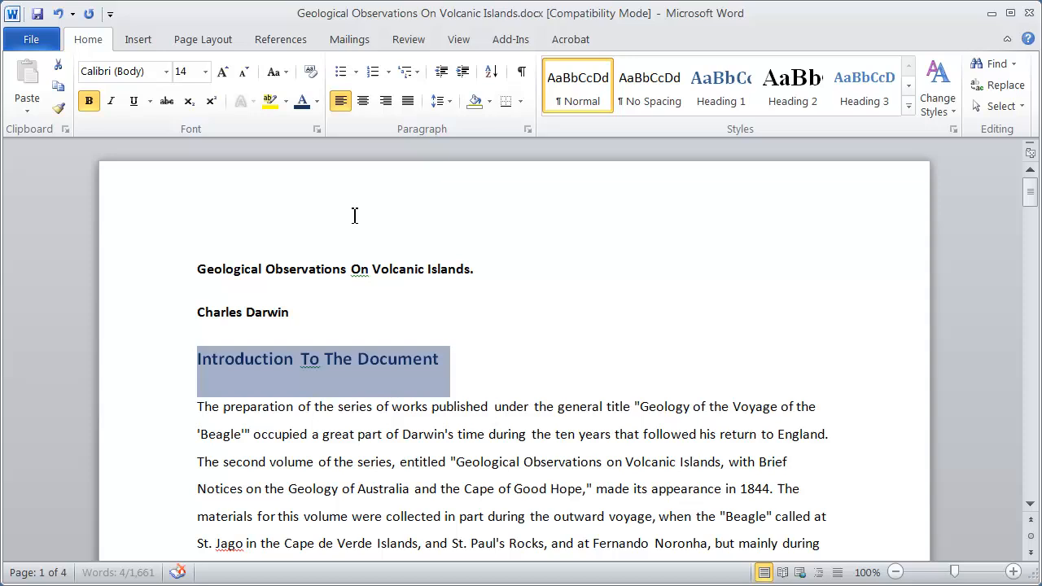
click(352, 351)
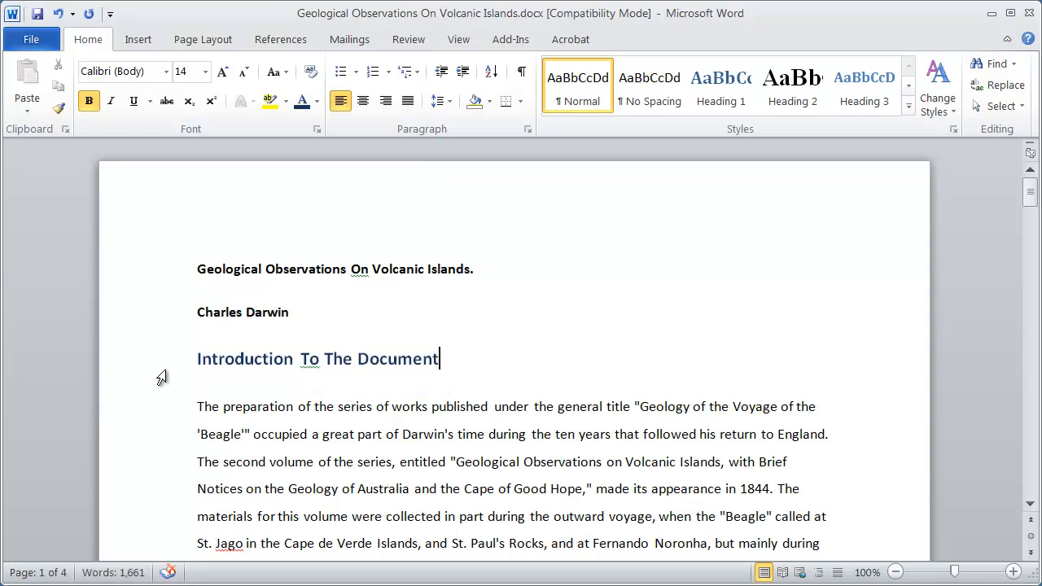
mouse_move(166, 368)
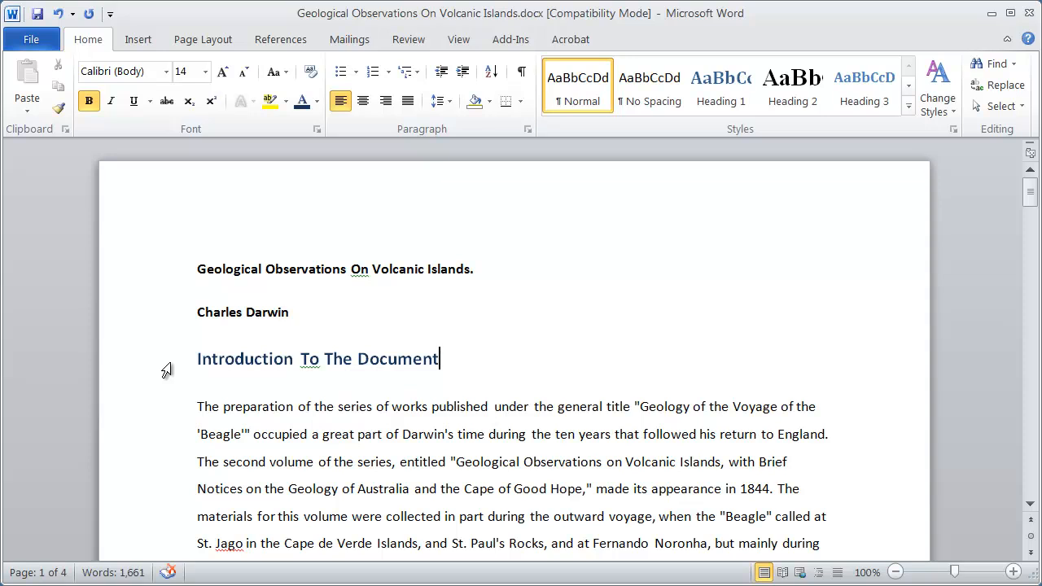
- Update Heading 1 to match the selected introduction heading's 14-point bold dark-blue look
triple_click(317, 360)
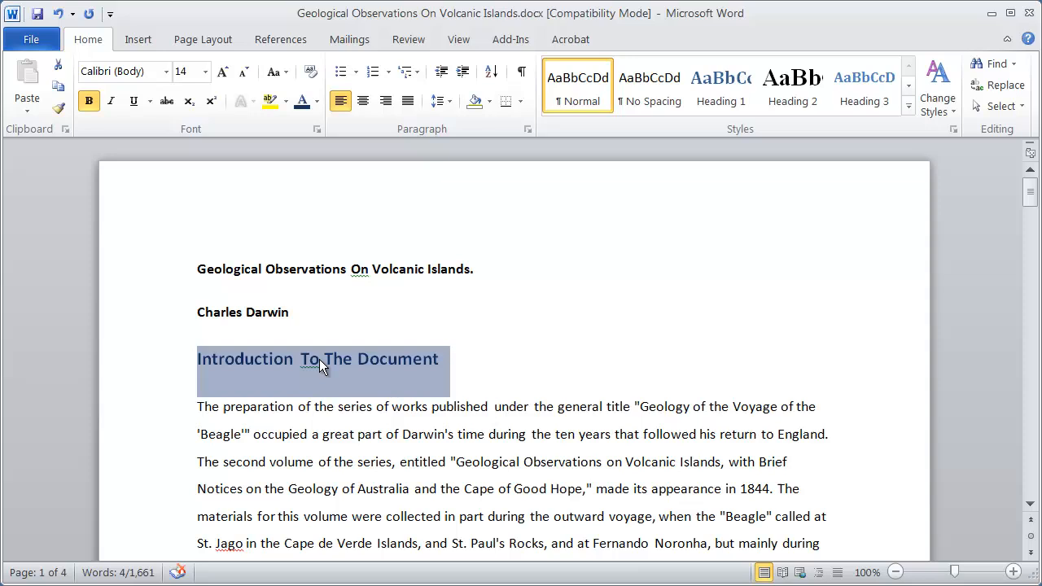
mouse_move(308, 372)
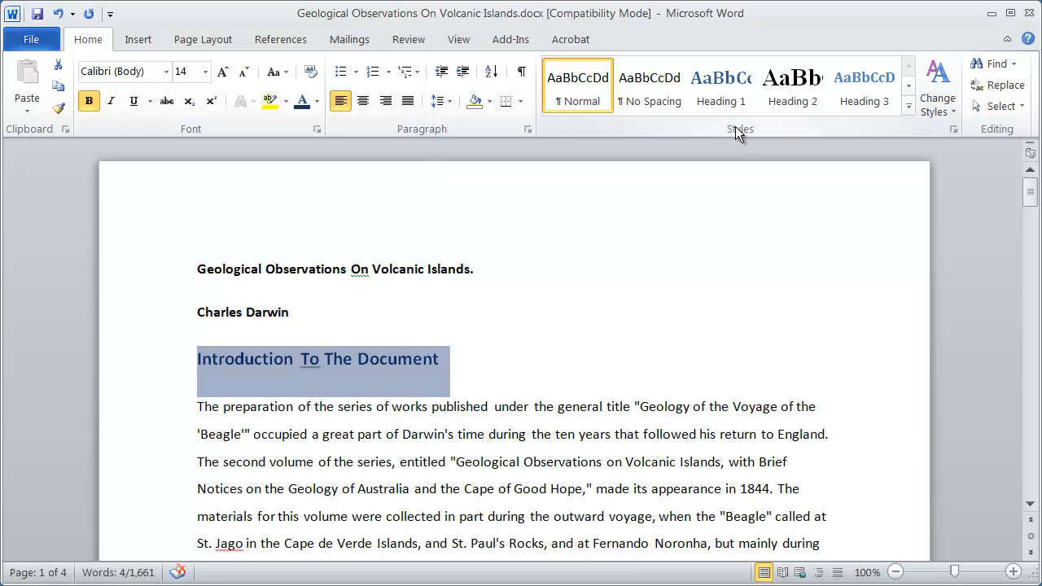
click(721, 85)
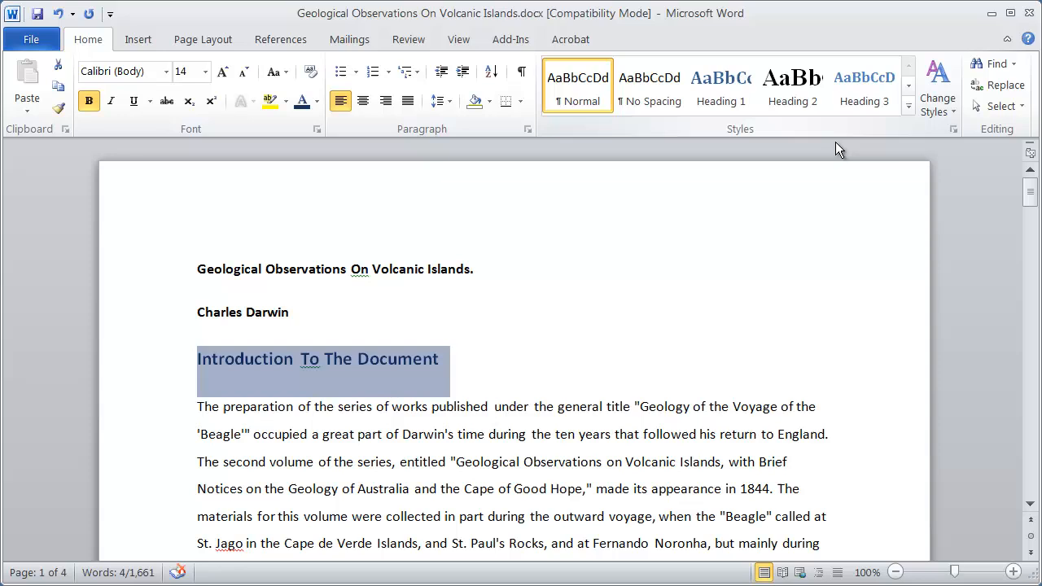
mouse_move(700, 313)
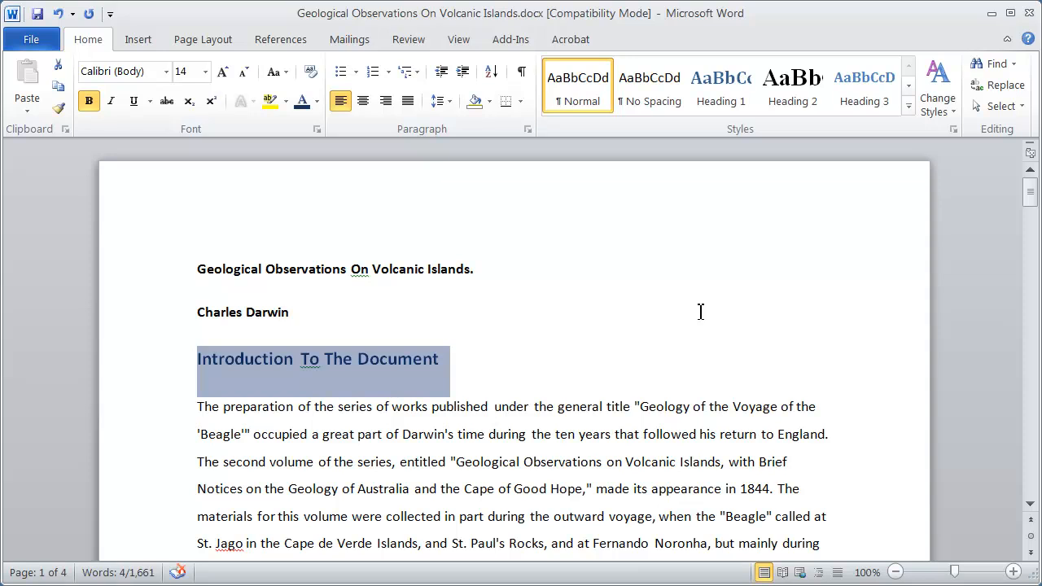
mouse_move(316, 368)
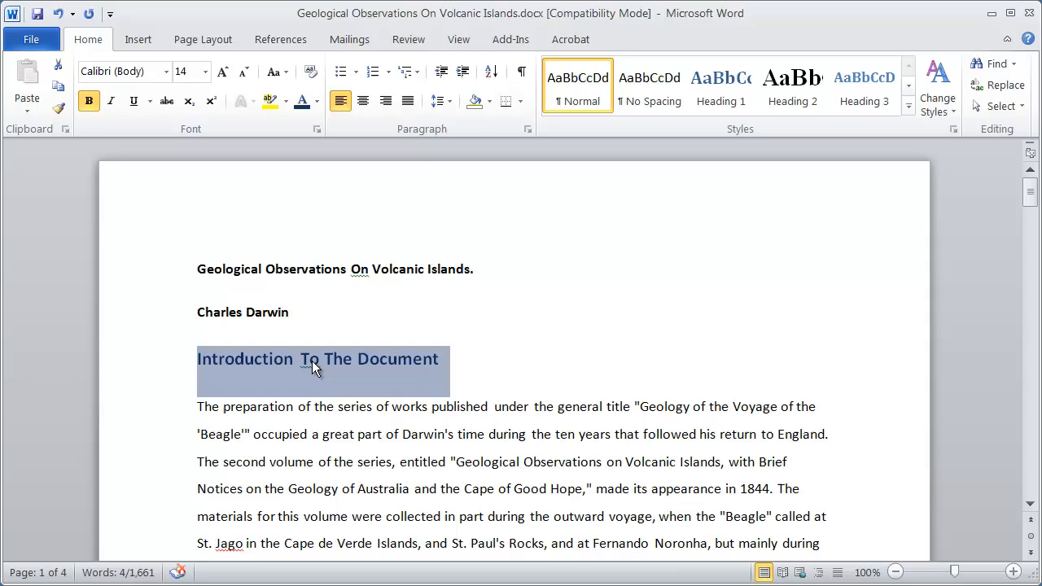
mouse_move(301, 368)
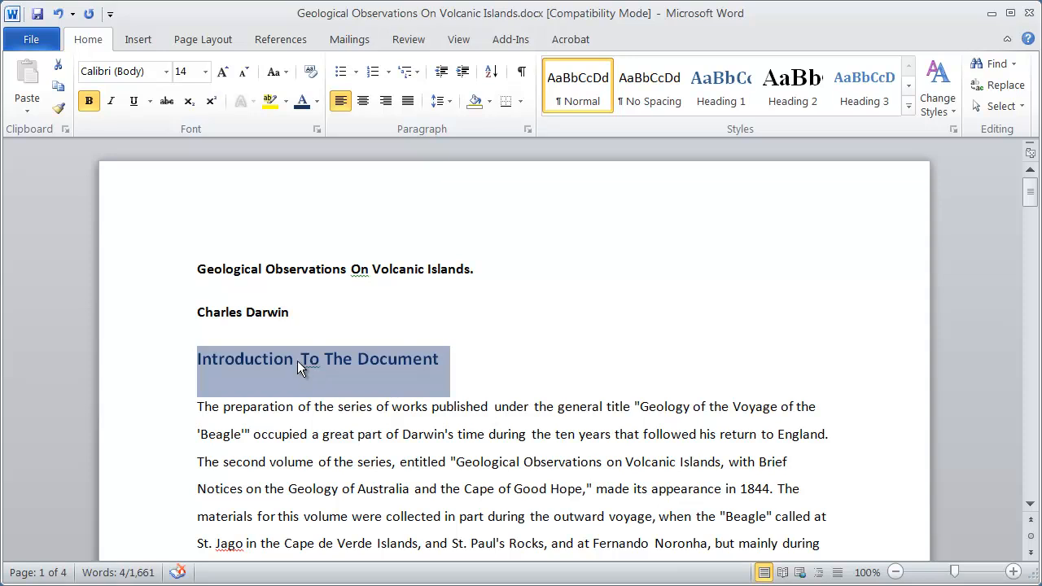
click(720, 84)
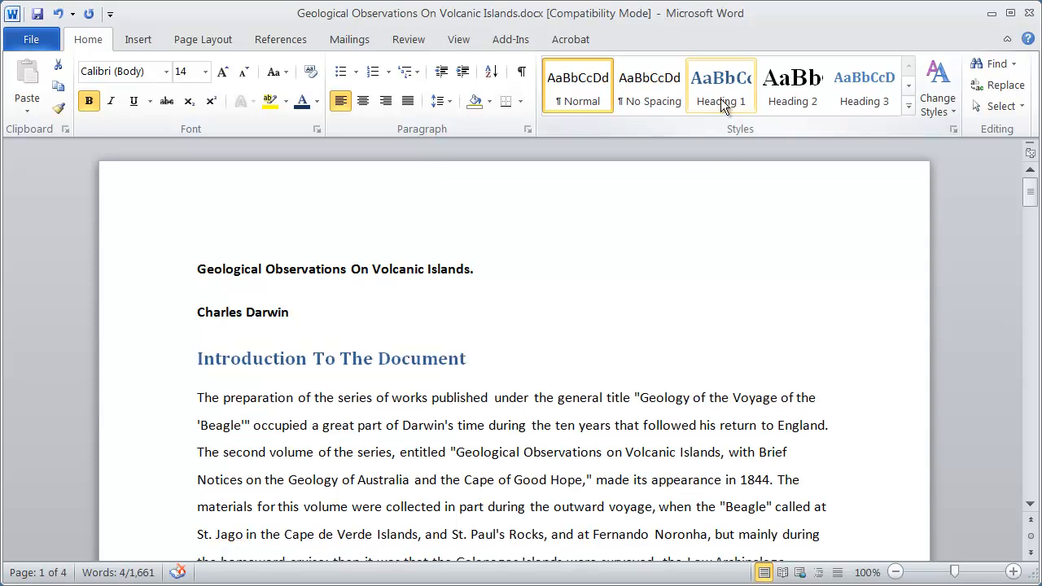
right_click(719, 81)
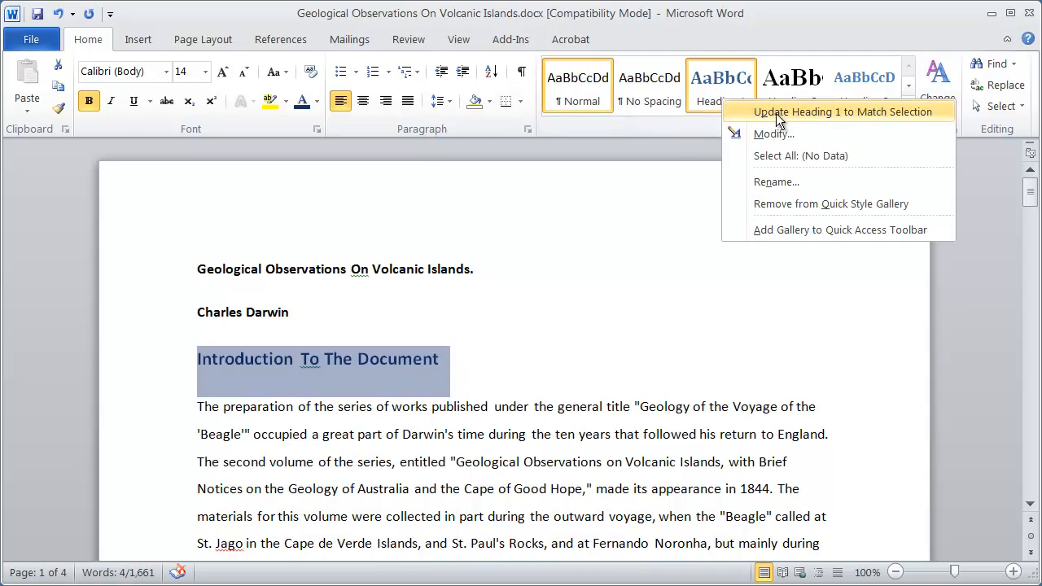
mouse_move(844, 117)
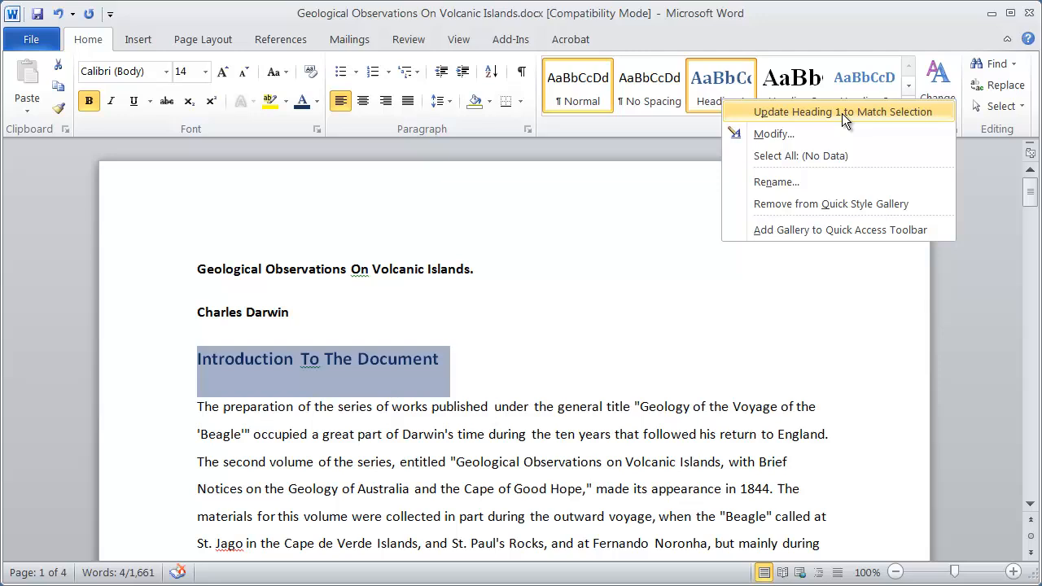
mouse_move(903, 117)
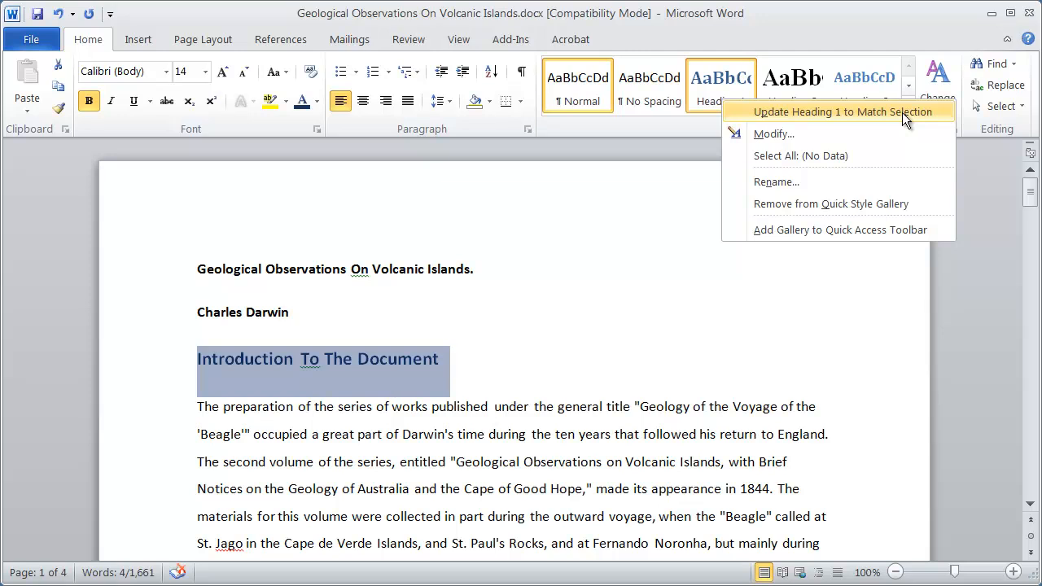
click(847, 112)
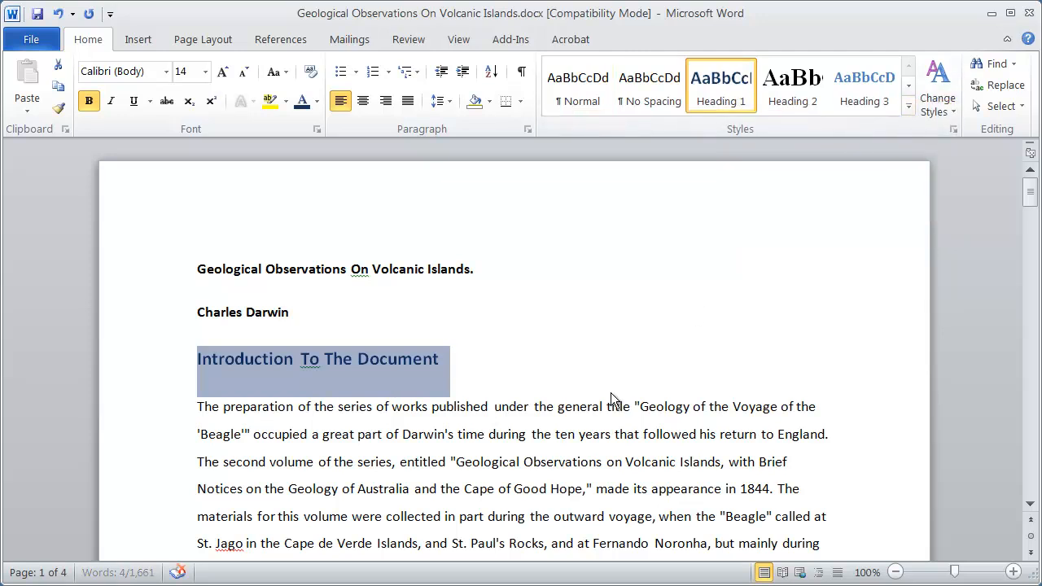
- Apply the Heading 1 style to the second heading and the conclusion heading
click(593, 381)
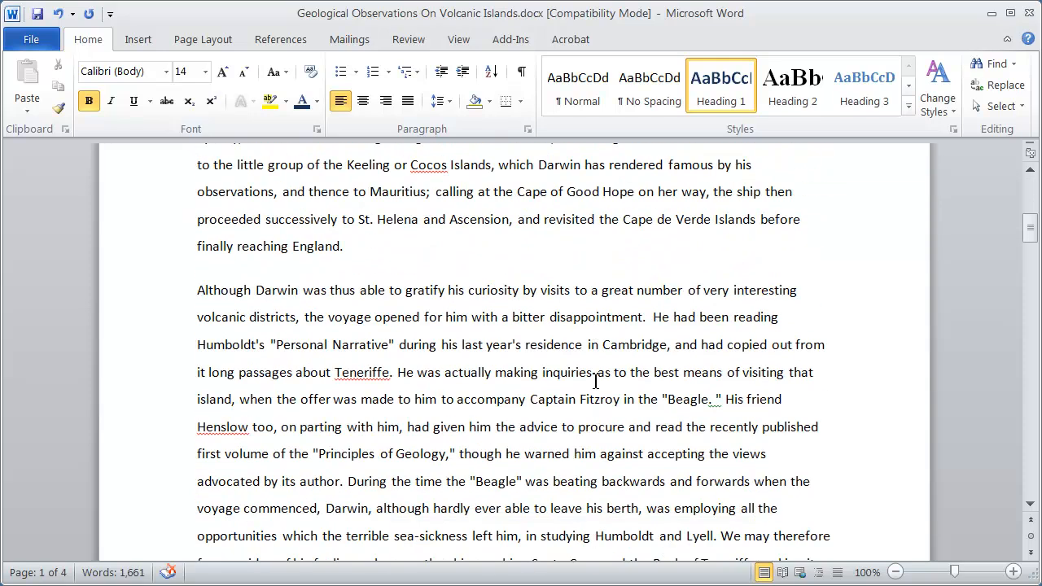
scroll(down, 3)
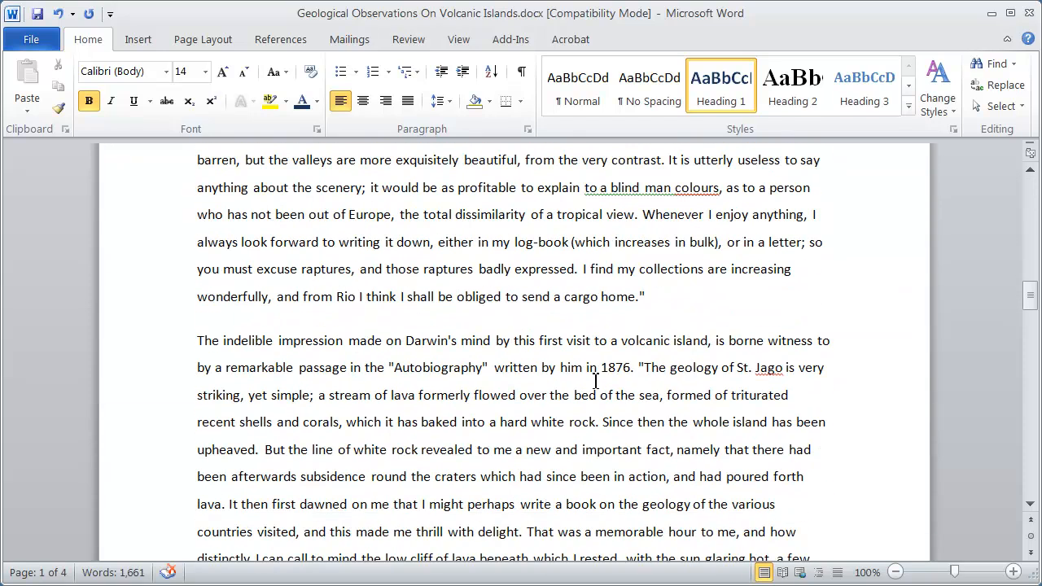
scroll(down, 3)
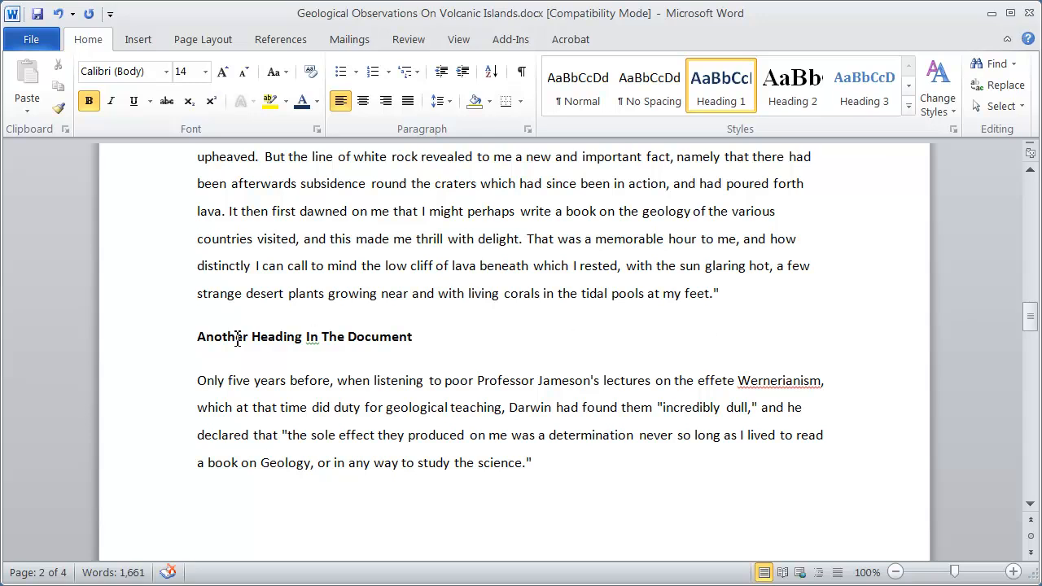
triple_click(303, 337)
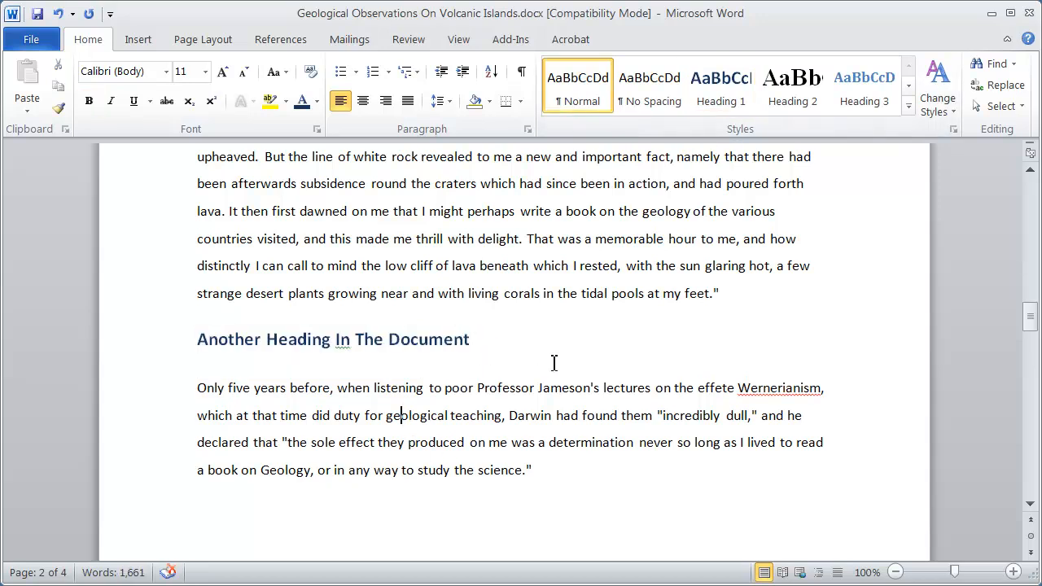
scroll(down, 3)
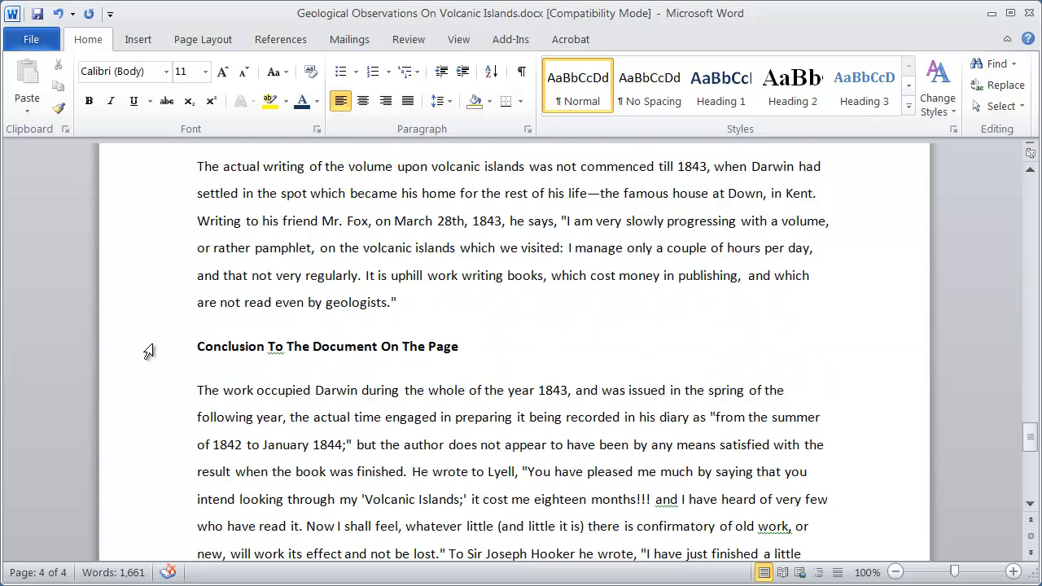
triple_click(327, 345)
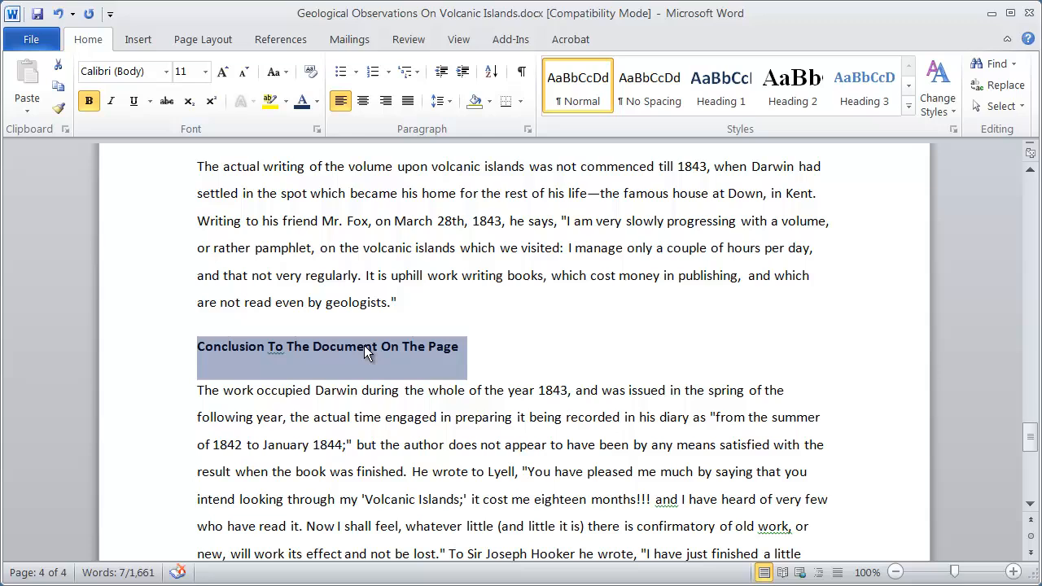
click(720, 81)
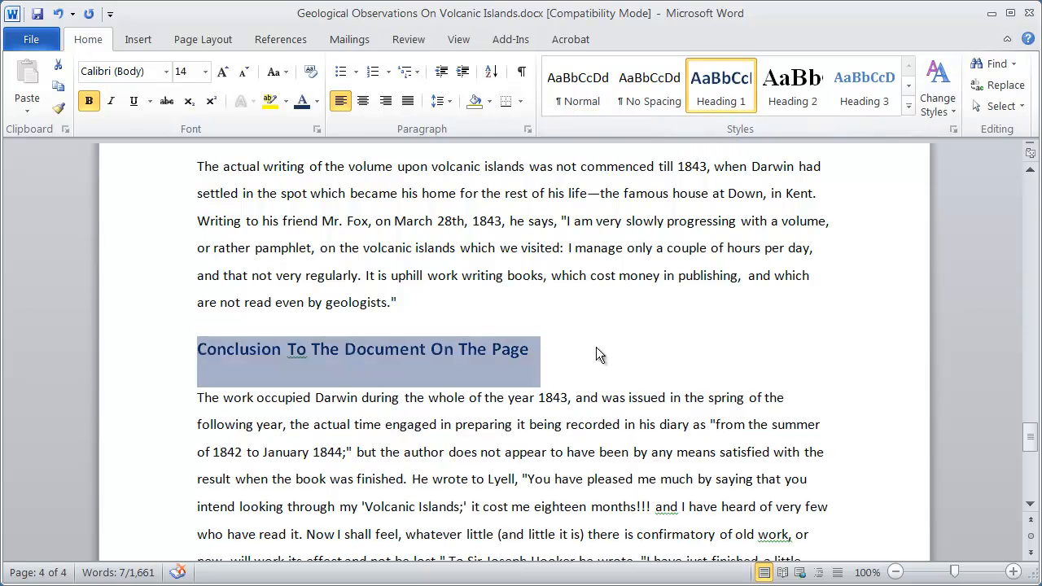
click(726, 349)
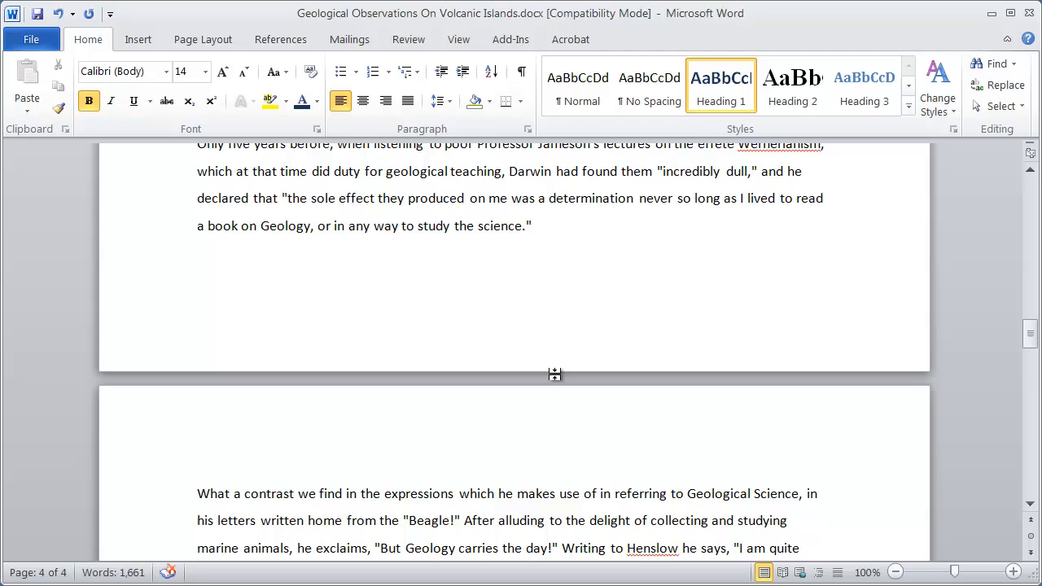
scroll(down, 3)
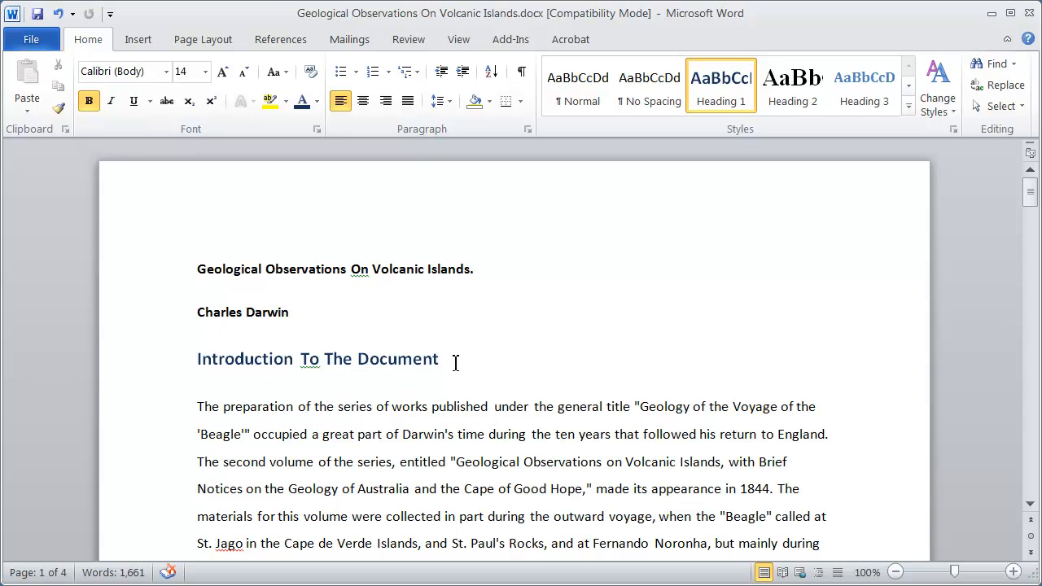
mouse_move(433, 365)
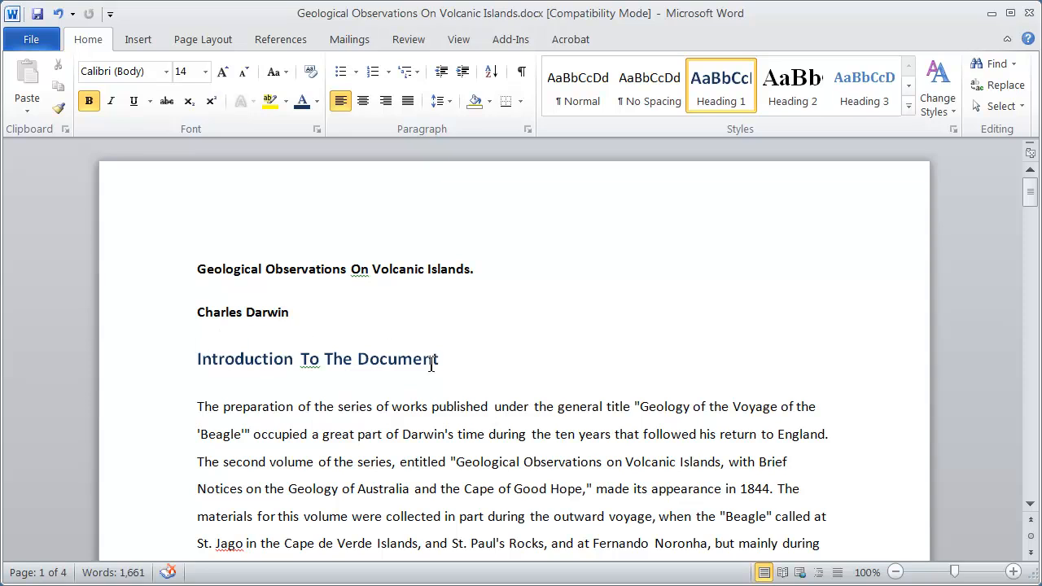